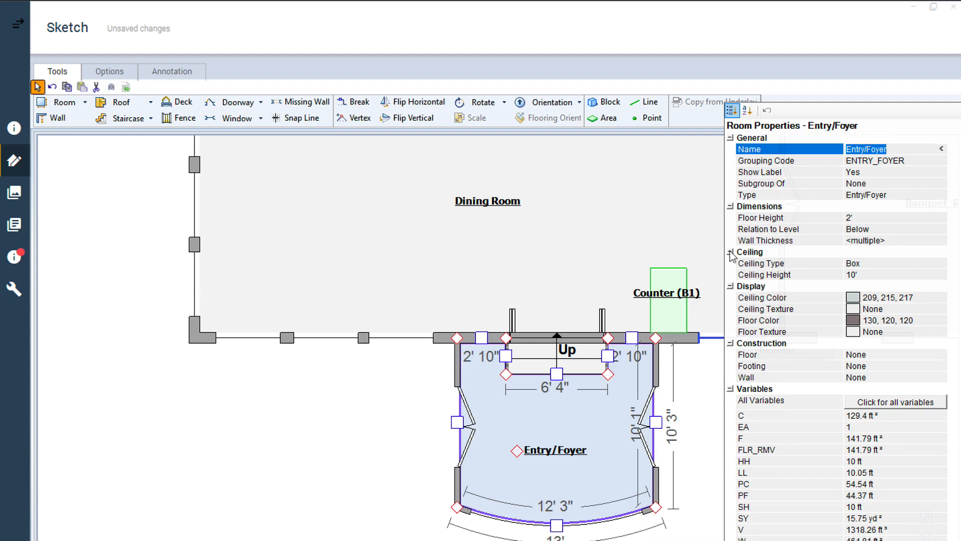
- Open the Ceiling Type choices in the Entry/Foyer Room Properties
{"action": "left_click", "coordinate": [749, 252]}
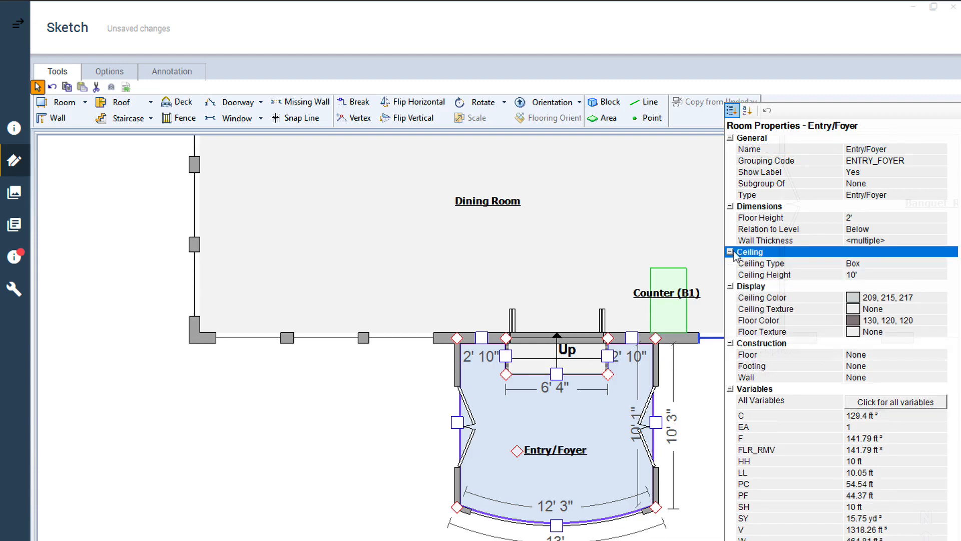
{"action": "mouse_move", "coordinate": [828, 266]}
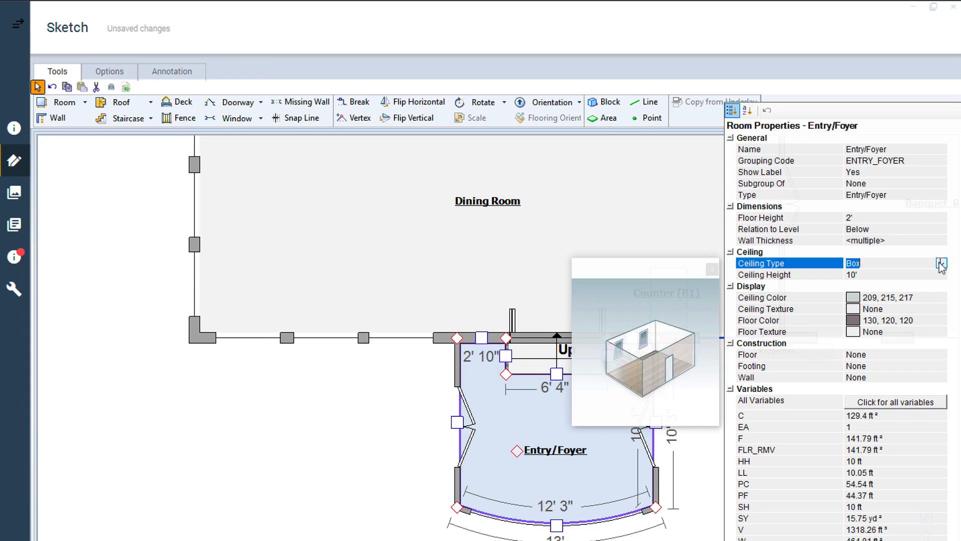
- Set the Entry/Foyer ceiling type to Sloped, giving a 10' short wall and 14' tall wall
{"action": "left_click", "coordinate": [943, 262]}
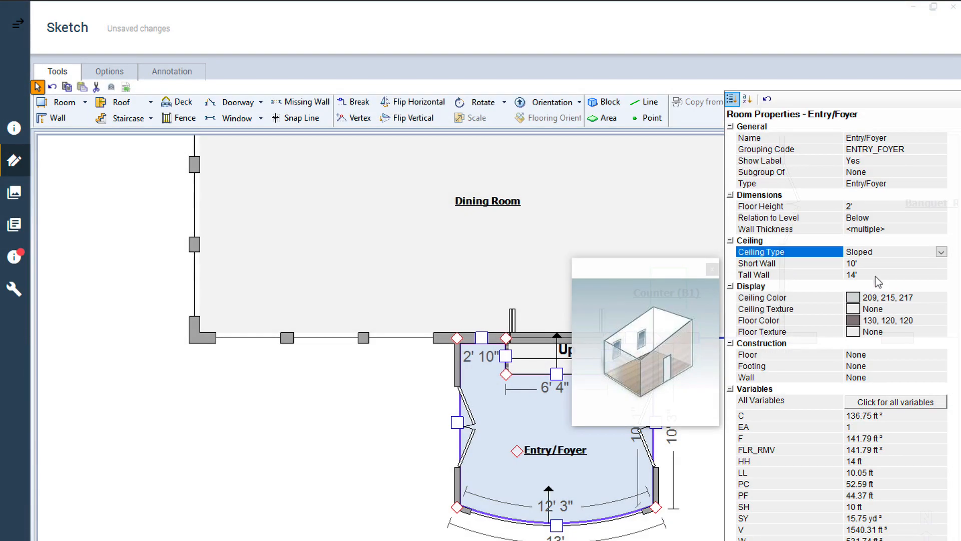
{"action": "mouse_move", "coordinate": [868, 278]}
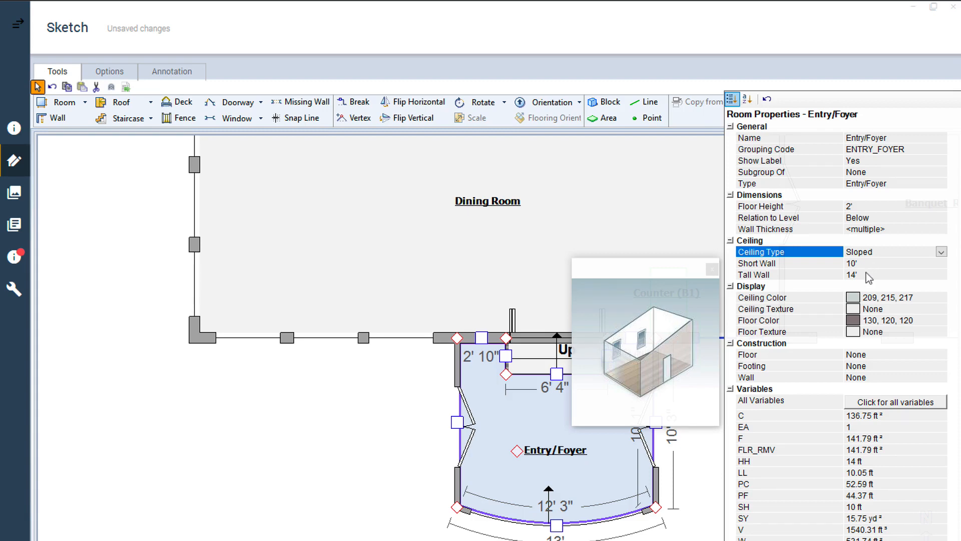
{"action": "mouse_move", "coordinate": [852, 271]}
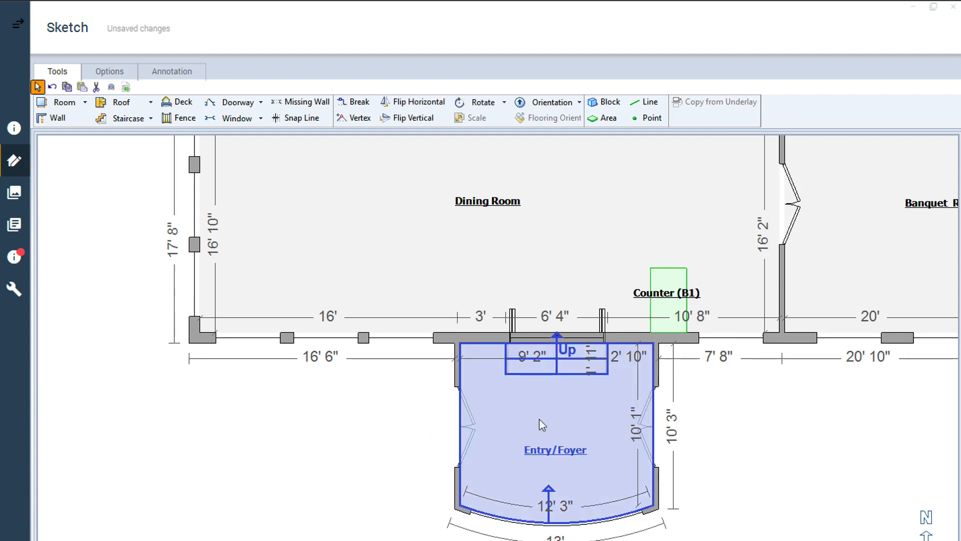
{"action": "mouse_move", "coordinate": [548, 507]}
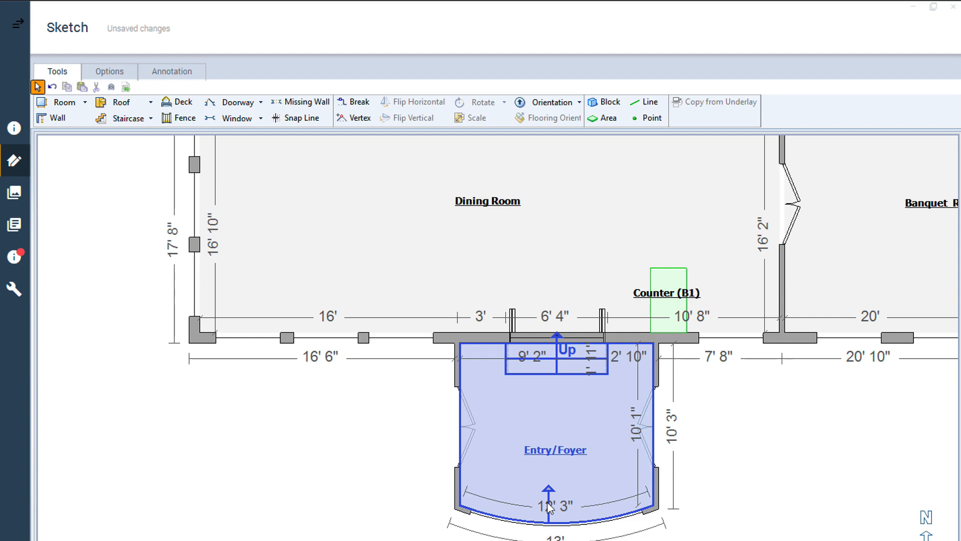
- Close Room Properties to view the sloped Entry/Foyer on the floor plan
{"action": "left_click", "coordinate": [533, 166]}
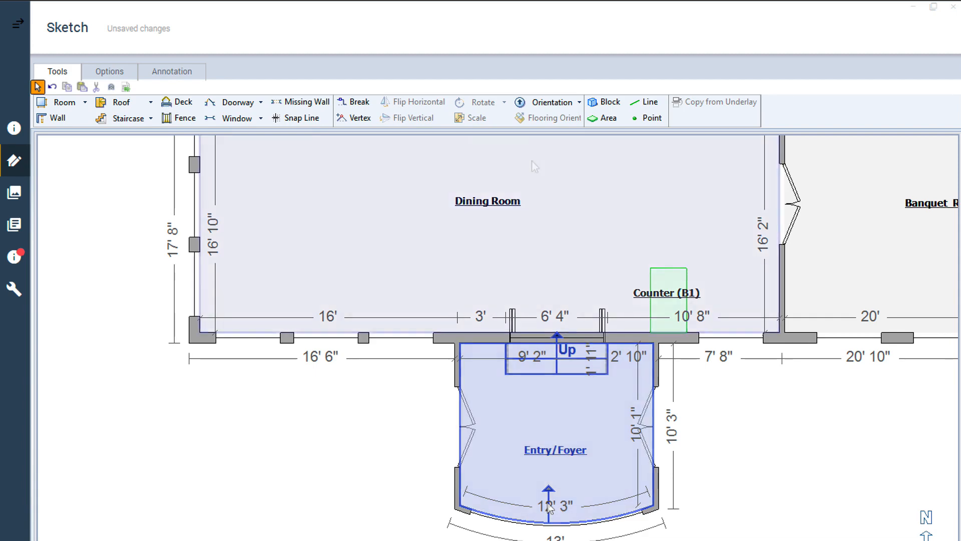
- Save the sketch and set the Entry/Foyer slope orientation by selecting its wall
{"action": "left_click", "coordinate": [548, 102]}
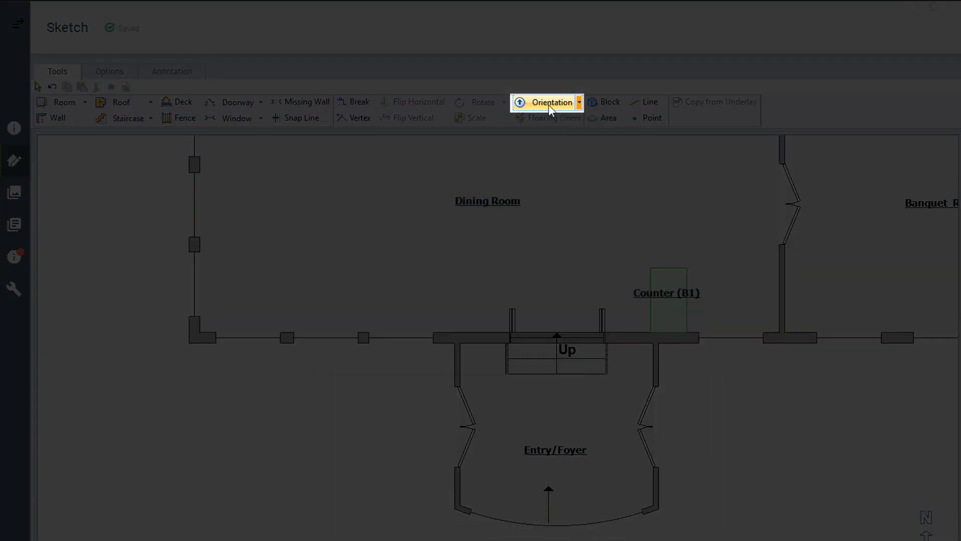
{"action": "left_click", "coordinate": [549, 101]}
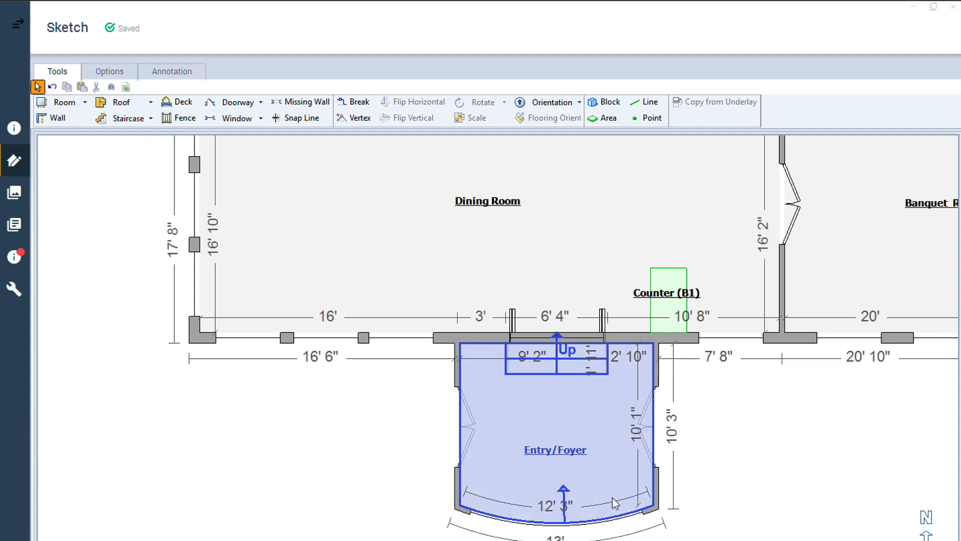
{"action": "left_click", "coordinate": [647, 437]}
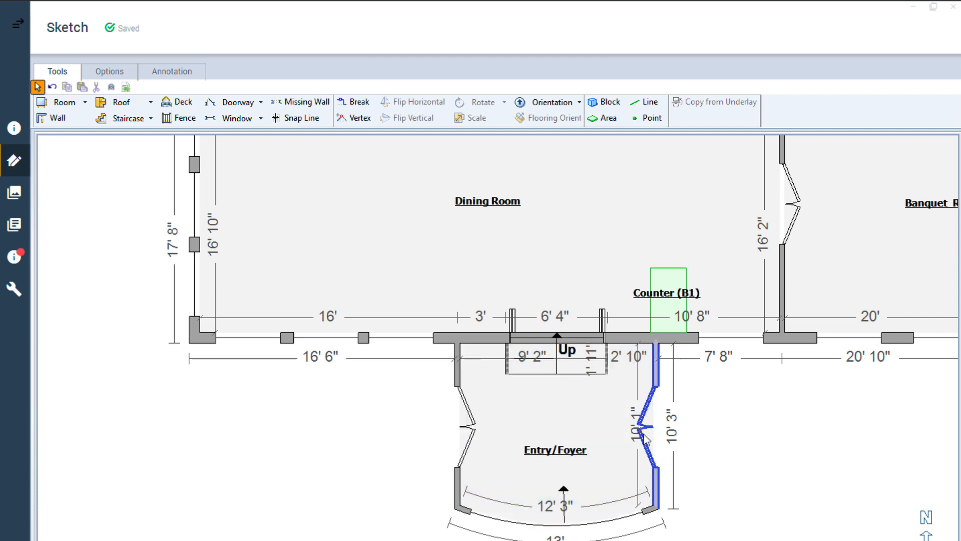